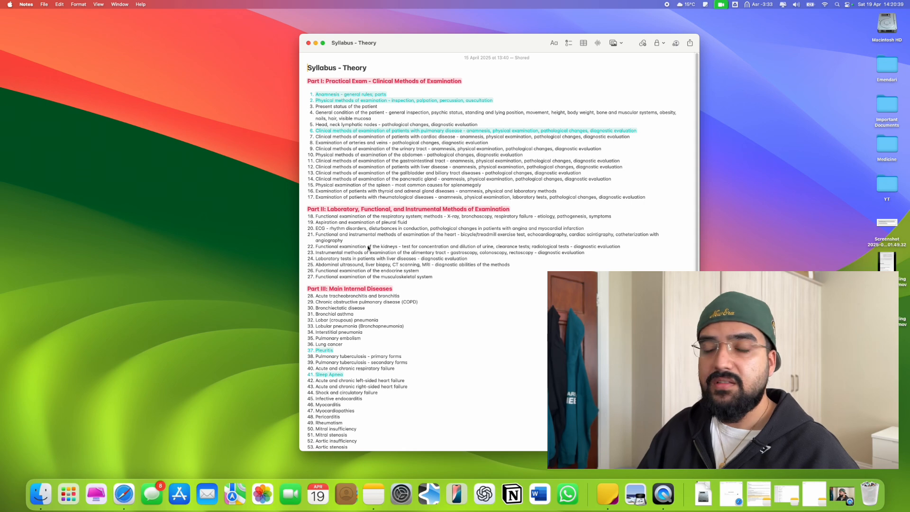
- Title the new note 'Internal Med – Arterial Hypertension' and close the Syllabus – Theory note
scroll("down", 3)
type("Internal Med - Arterial Hyperte")
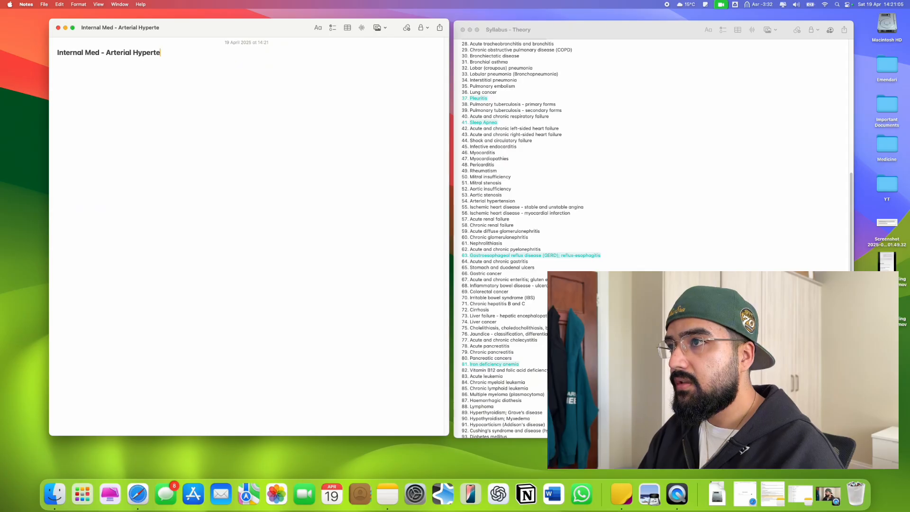
type("nsion")
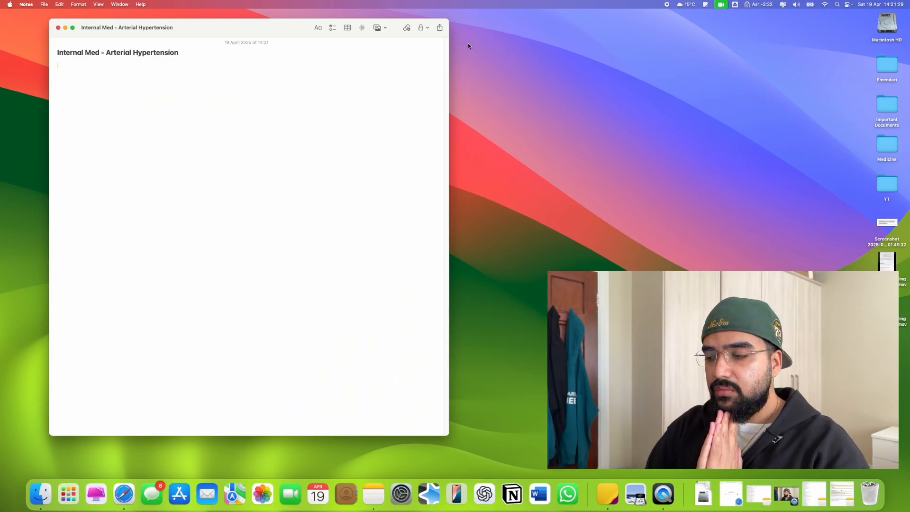
mouse_move(473, 44)
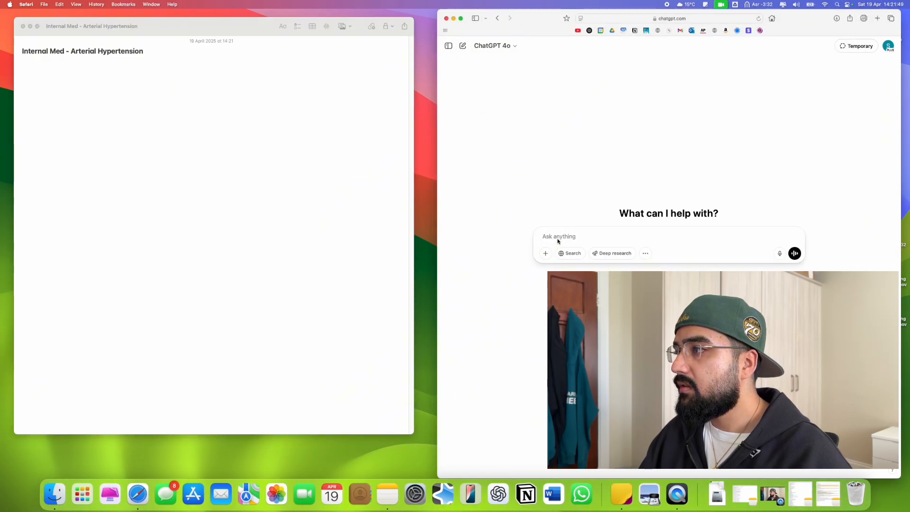
- Send ChatGPT the breakdown prompt with 'arterial hypertension' as the syllabus point
type("Break down this syallabus point systematically into comprehensive sections, subtopics, and granular subtopics as seen in medical textbooks. Follow a hierarchical bullet point format, including key subcategories without lengthy explanations. Target the depth needed for a 3rd-year medical student.")
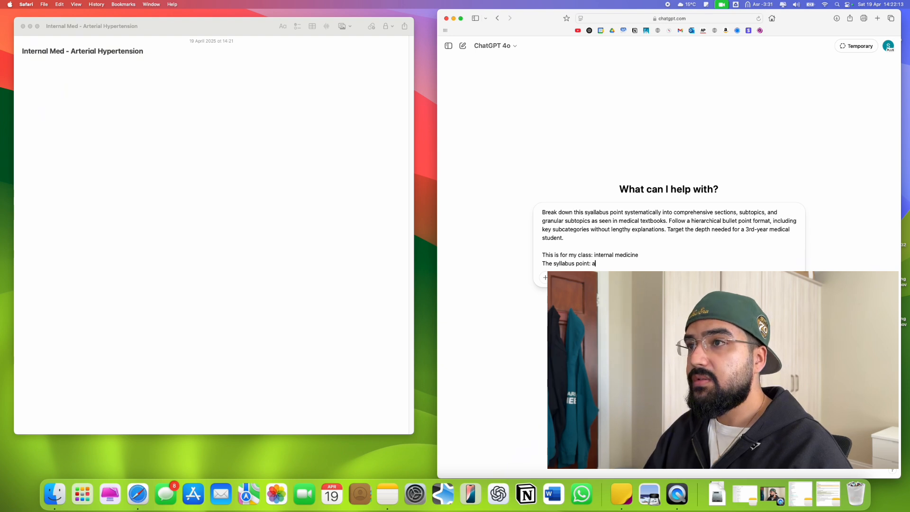
type("rterial hypert")
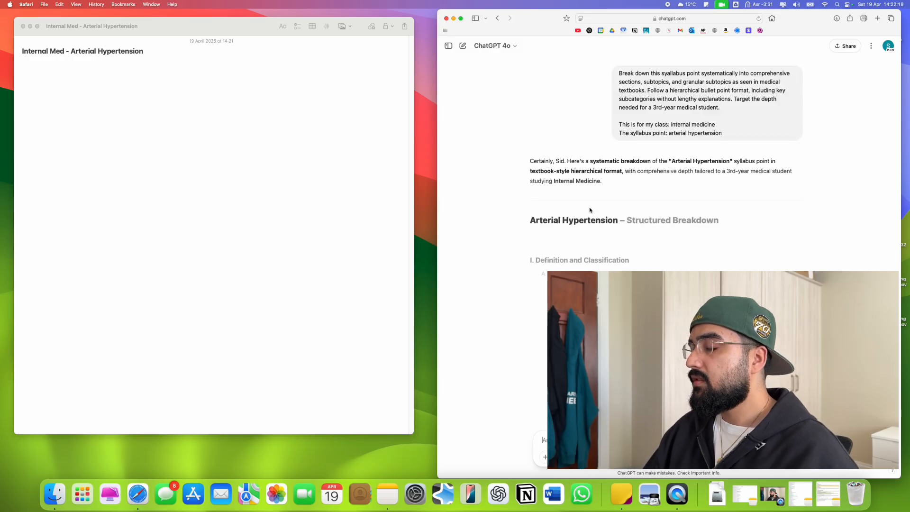
- Select and copy the breakdown from 'I. Definition and Classification' to its final section
scroll("down", 3)
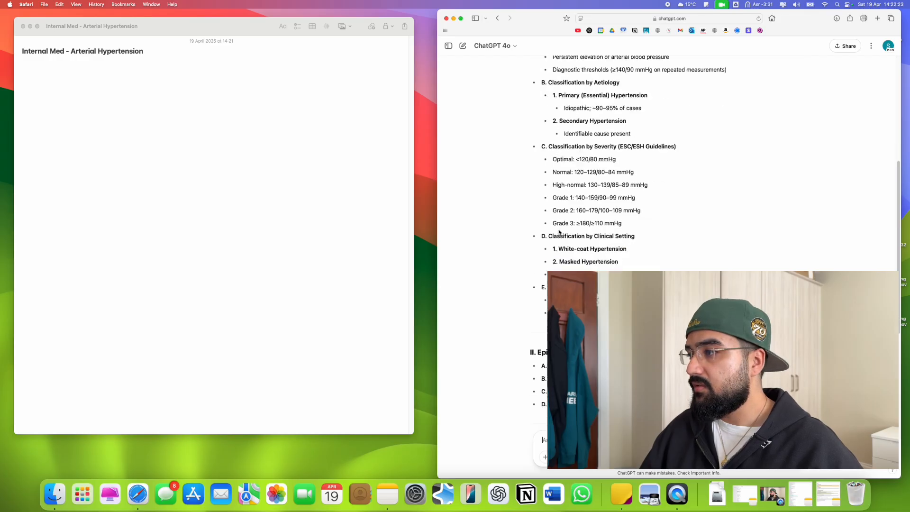
scroll("down", 3)
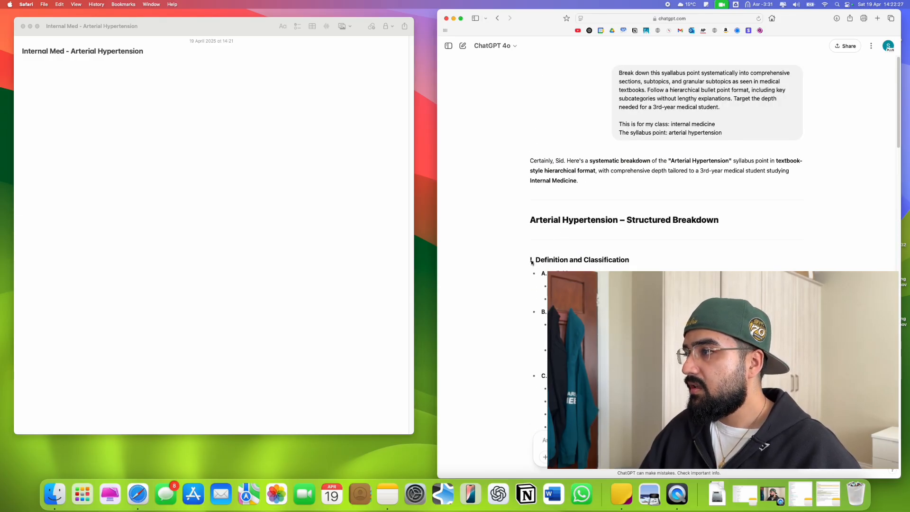
scroll("down", 3)
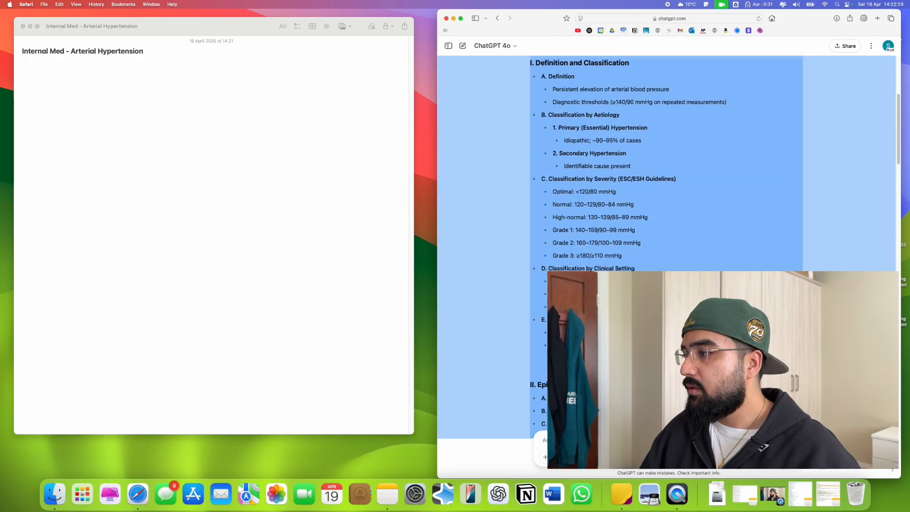
scroll("down", 3)
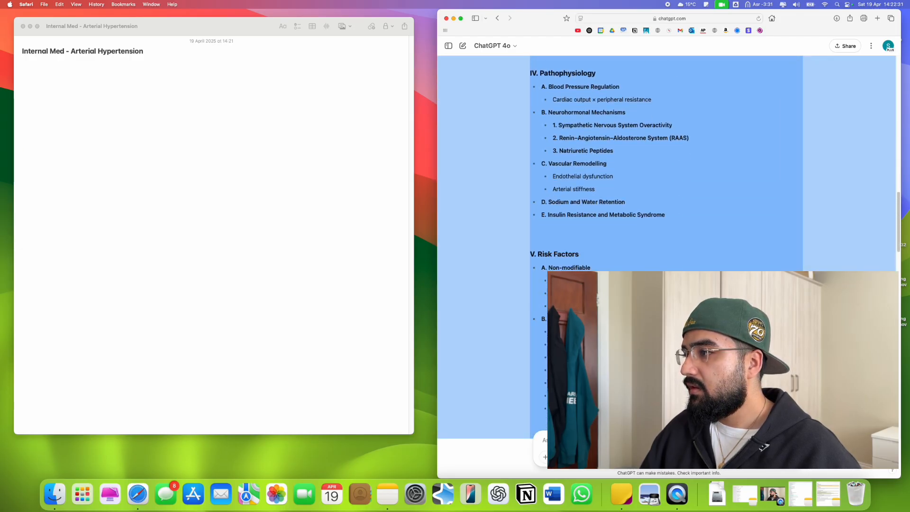
scroll("down", 3)
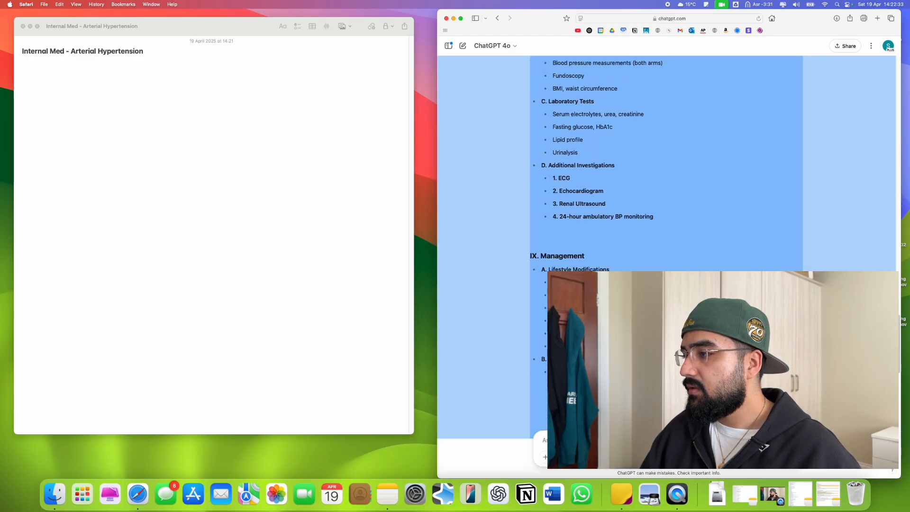
scroll("down", 3)
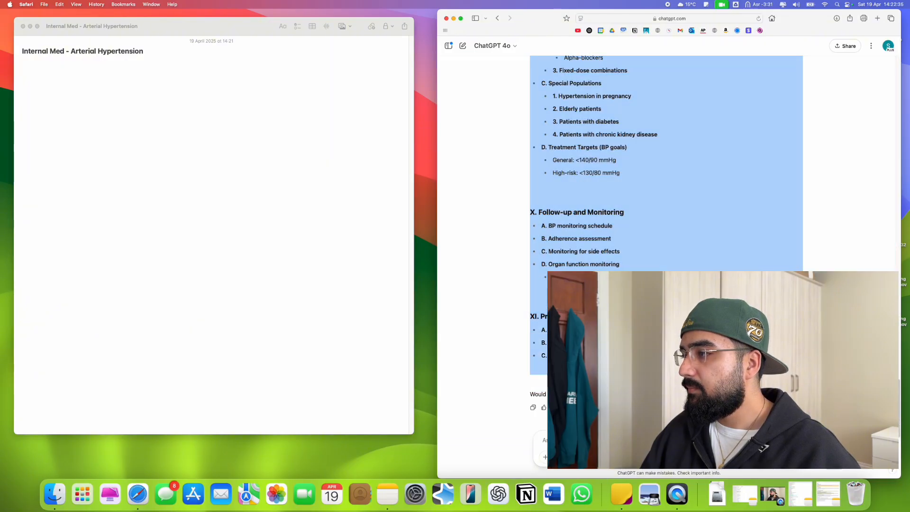
left_click(163, 95)
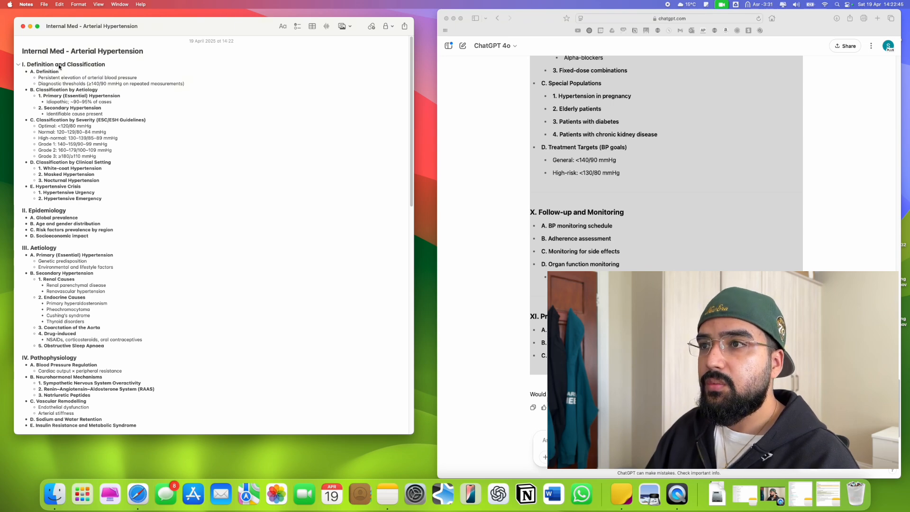
- Review the pasted outline section by section down through Management, checking nested formatting
scroll("down", 3)
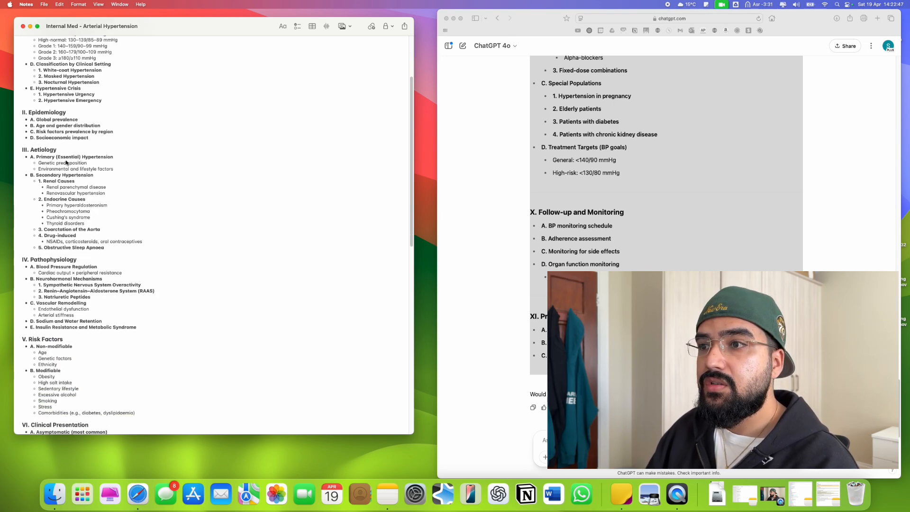
scroll("down", 3)
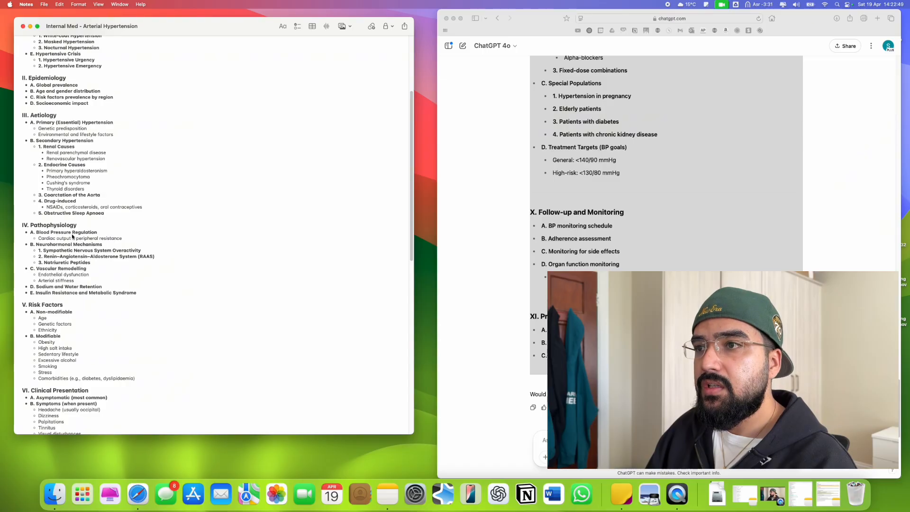
scroll("down", 3)
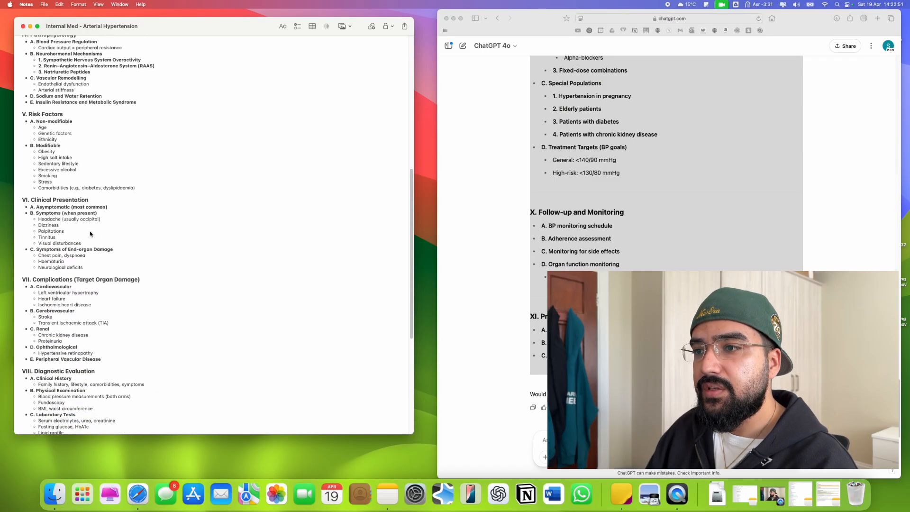
scroll("down", 3)
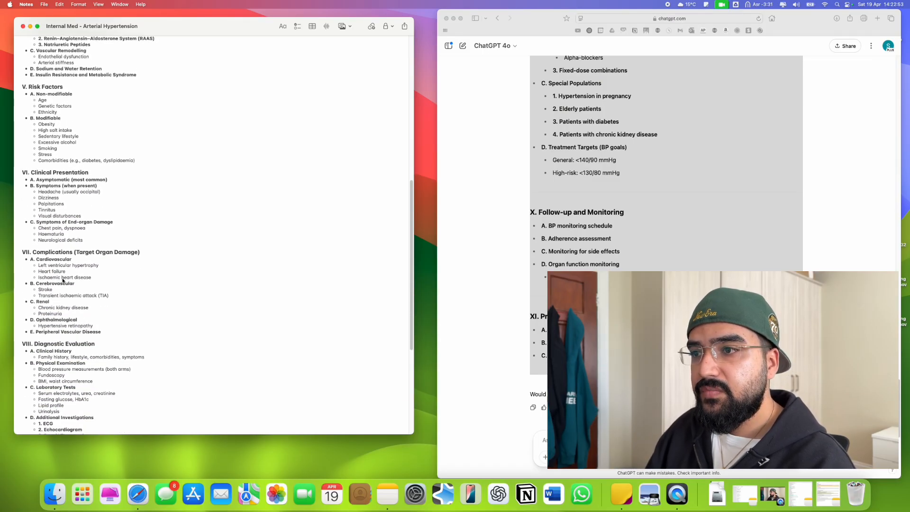
scroll("down", 3)
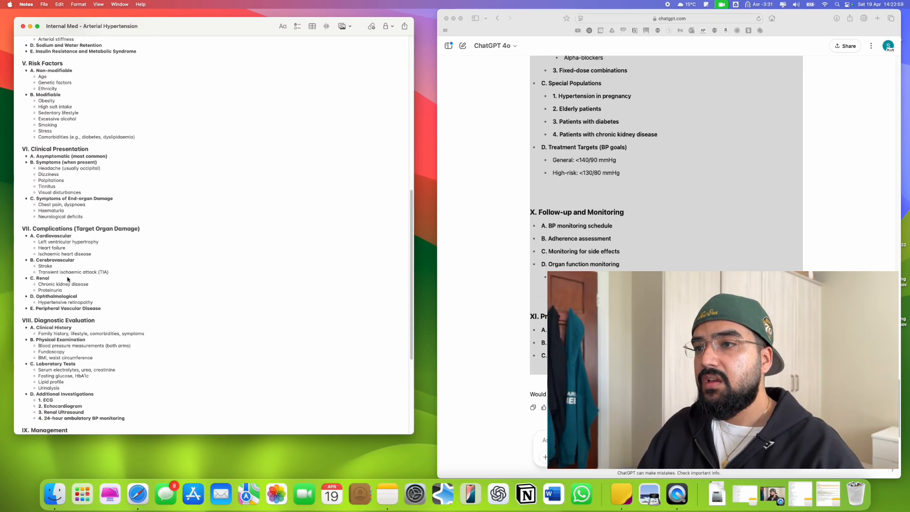
scroll("down", 3)
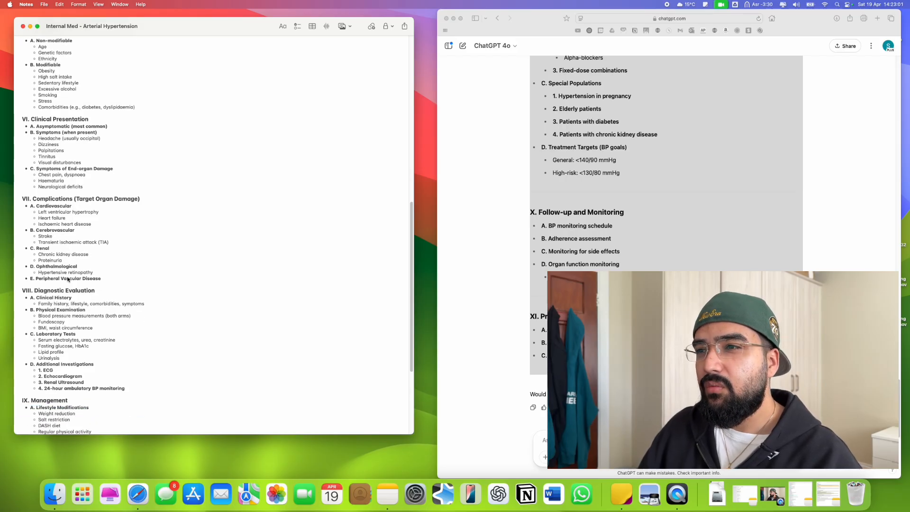
scroll("down", 3)
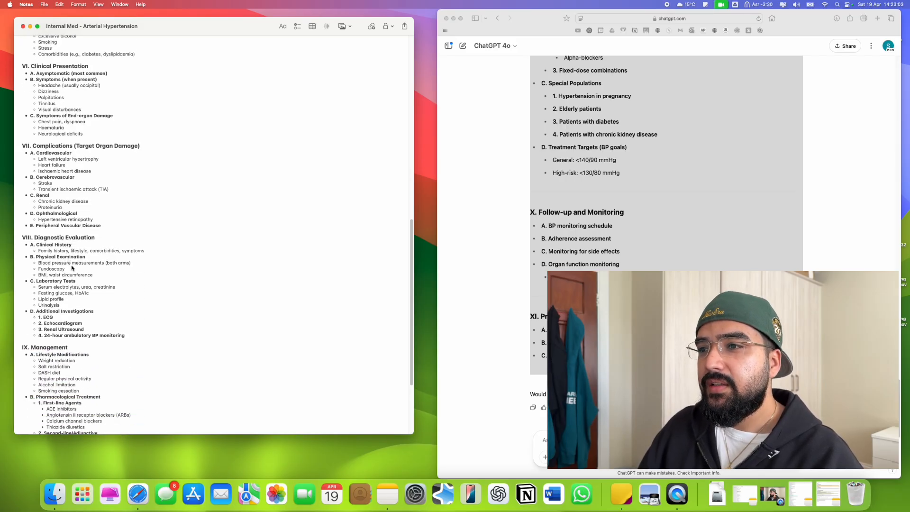
scroll("down", 3)
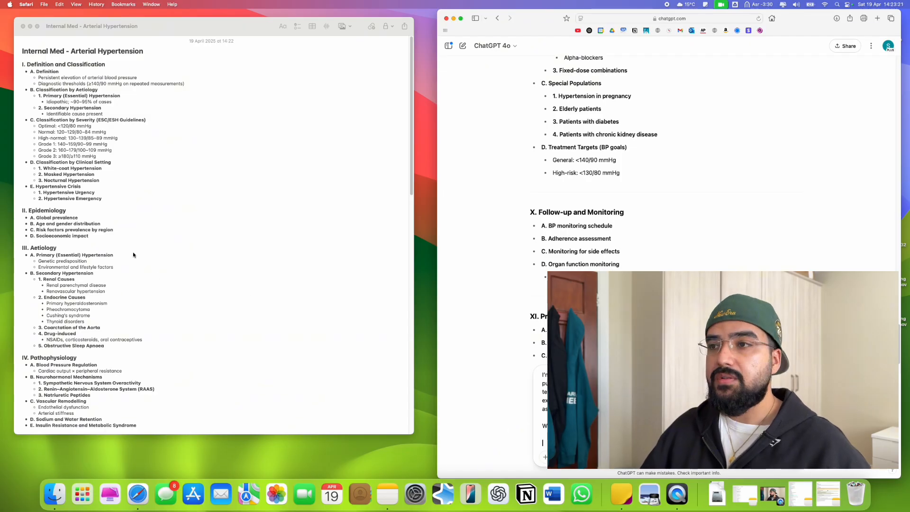
left_click(19, 64)
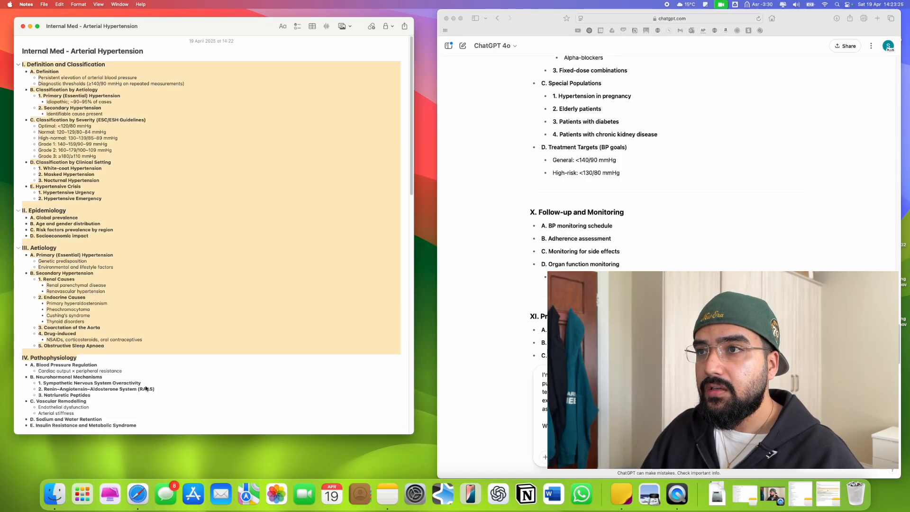
scroll("down", 3)
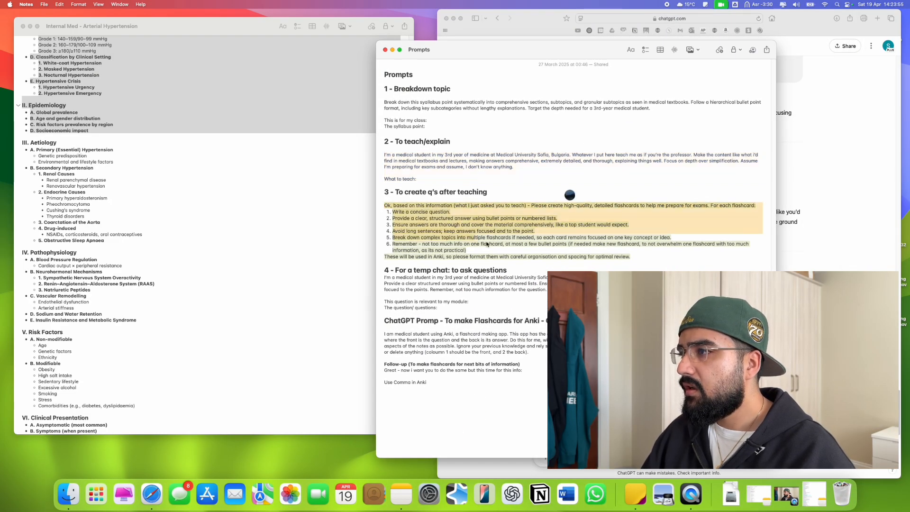
right_click(486, 243)
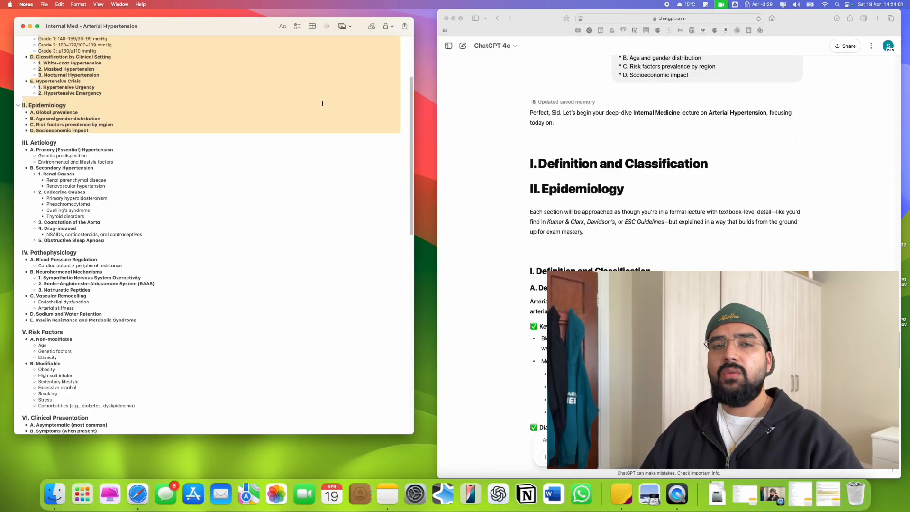
scroll("down", 3)
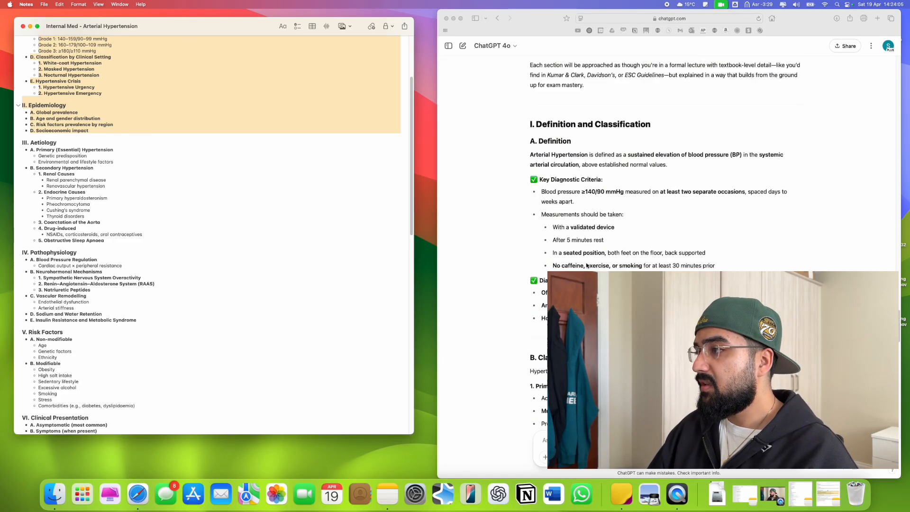
scroll("down", 3)
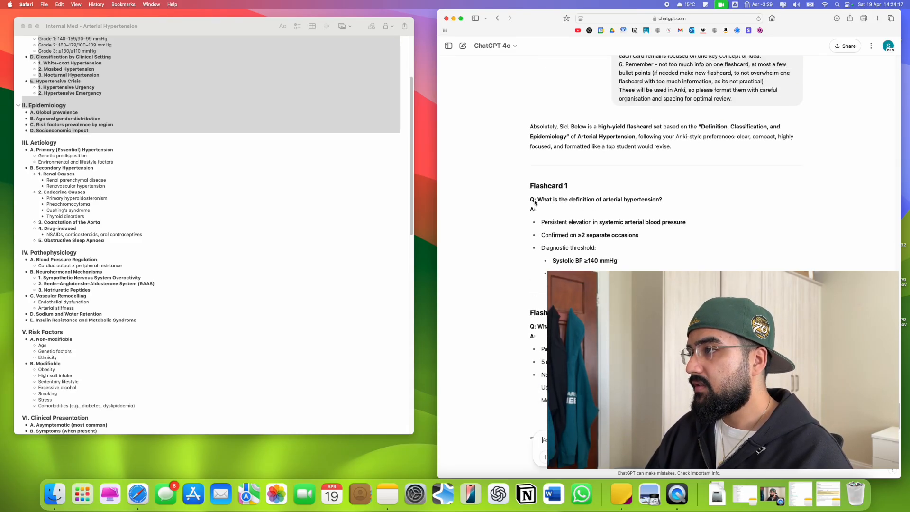
scroll("down", 3)
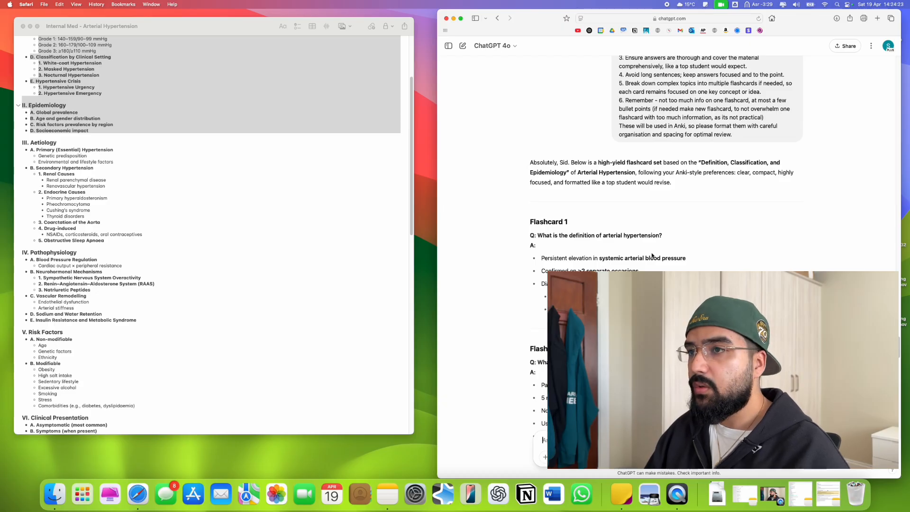
scroll("down", 3)
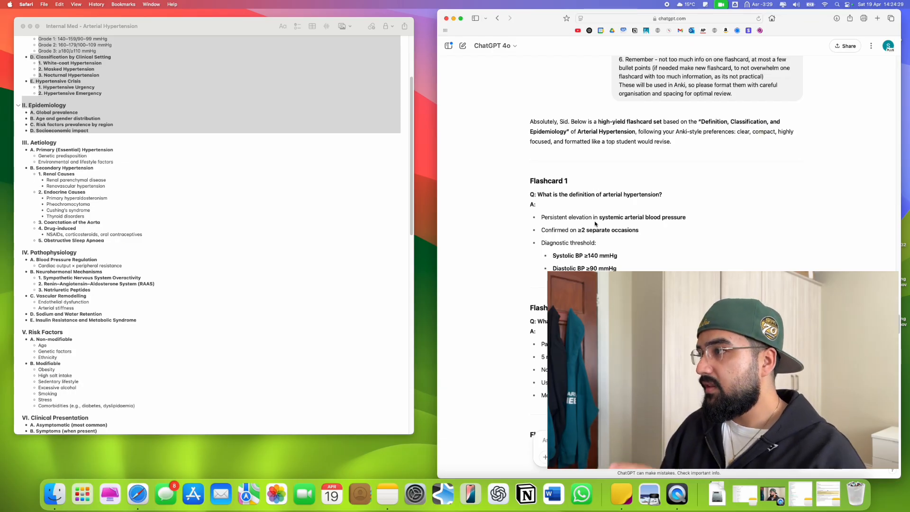
mouse_move(550, 210)
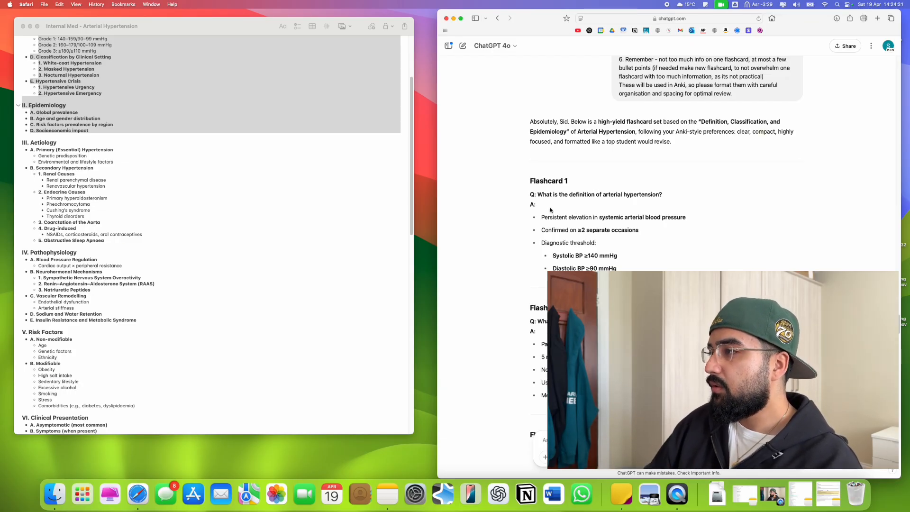
scroll("down", 3)
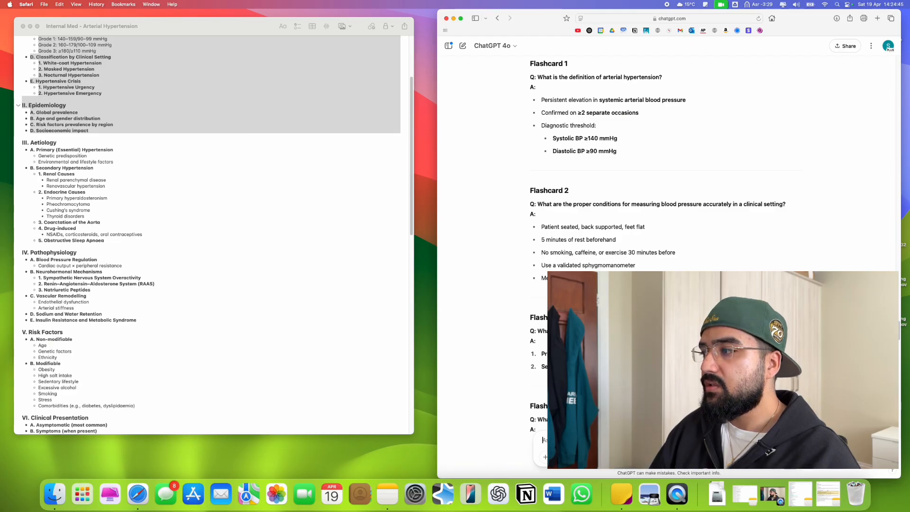
scroll("down", 3)
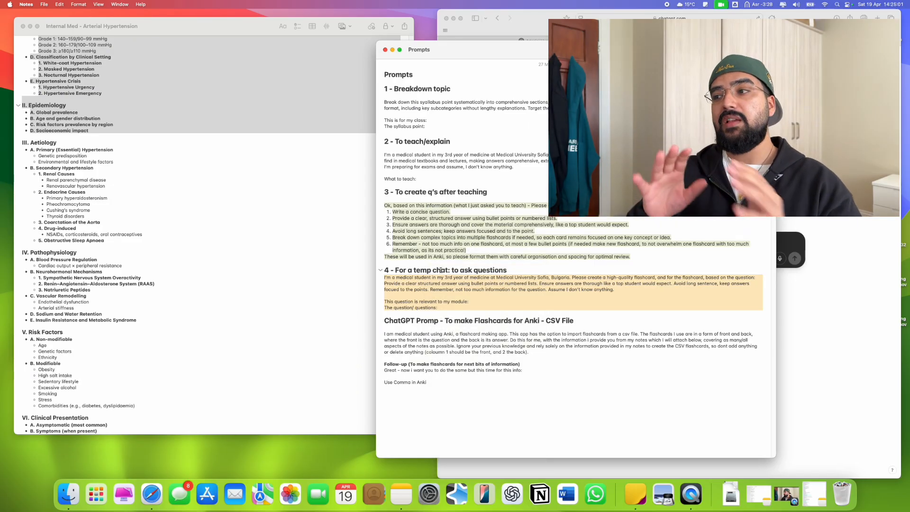
- Bring the Prompts note's section 4 temp chat question prompt over to ChatGPT
left_click(393, 49)
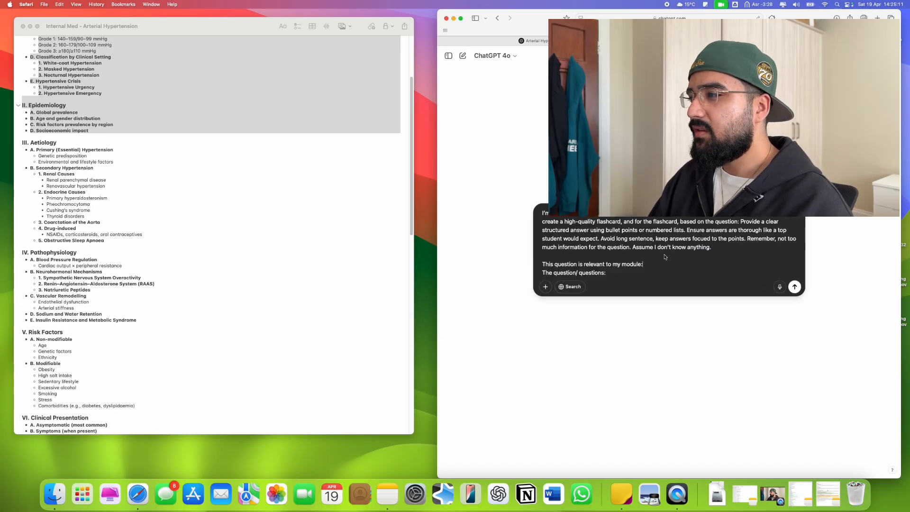
- Fill the temp chat template with the arterial hypertension module and 'i dont get this?', then send
type("internal medicine - a")
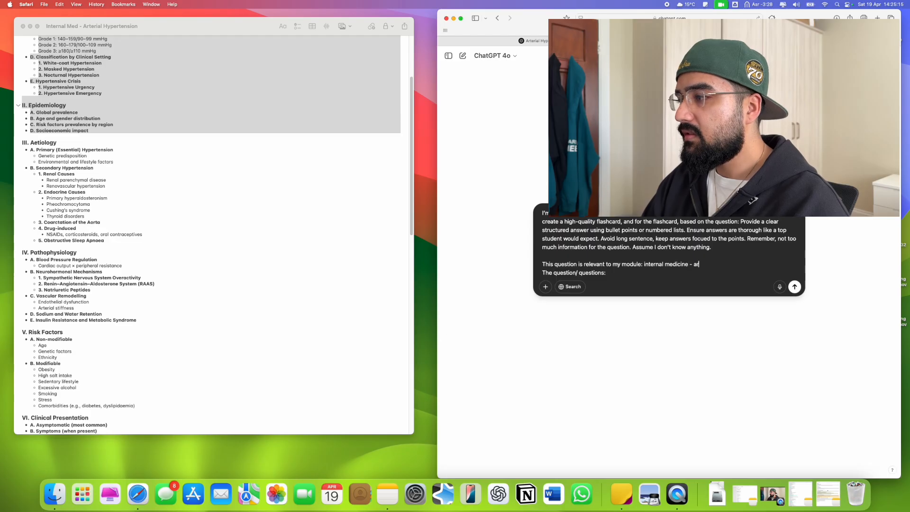
type("rterial hypertension")
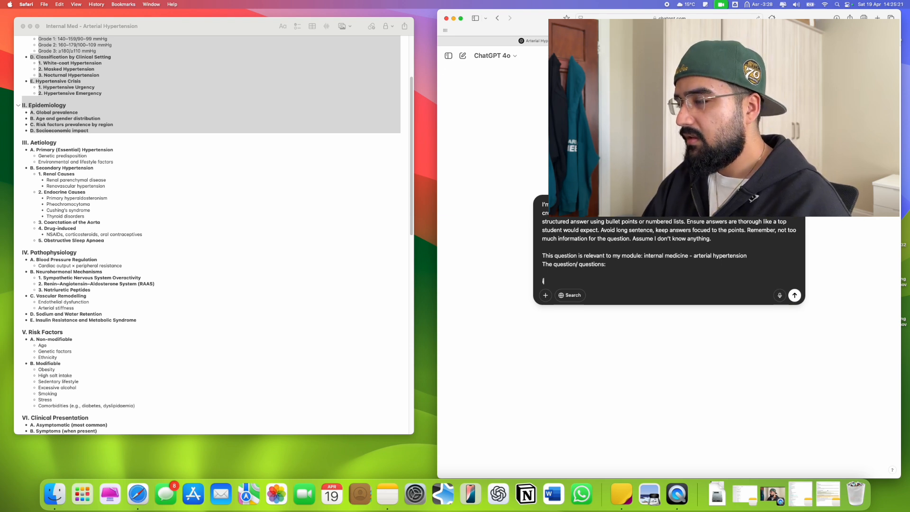
type("i dont get whats")
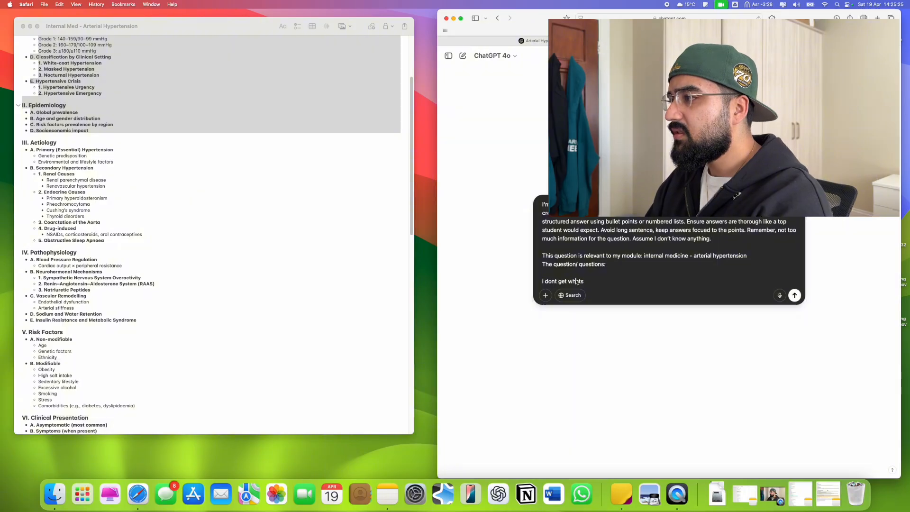
left_click(794, 295)
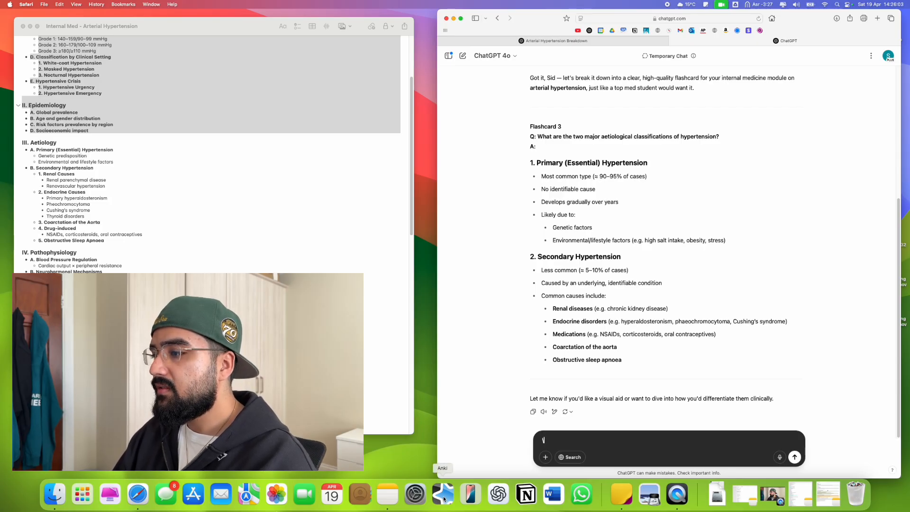
- Create the Anki deck '48. Arterial Hypertension' and open it
left_click(442, 494)
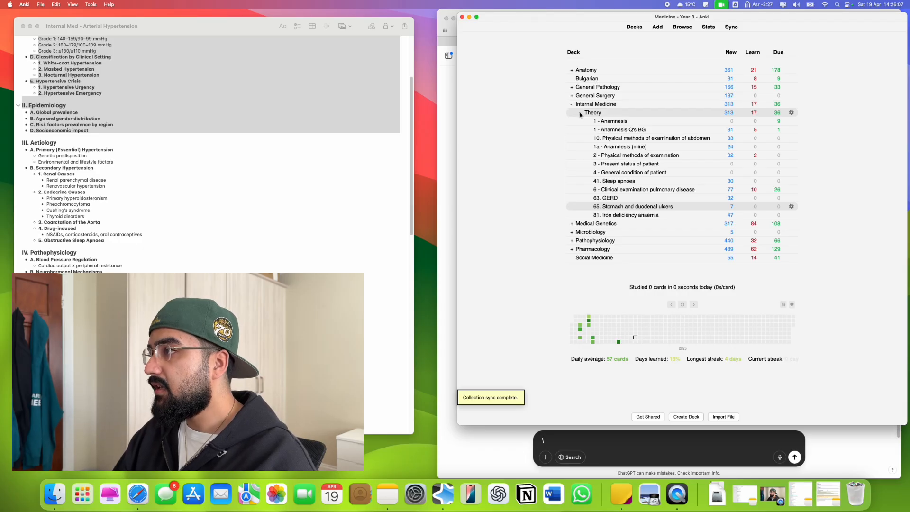
left_click(790, 206)
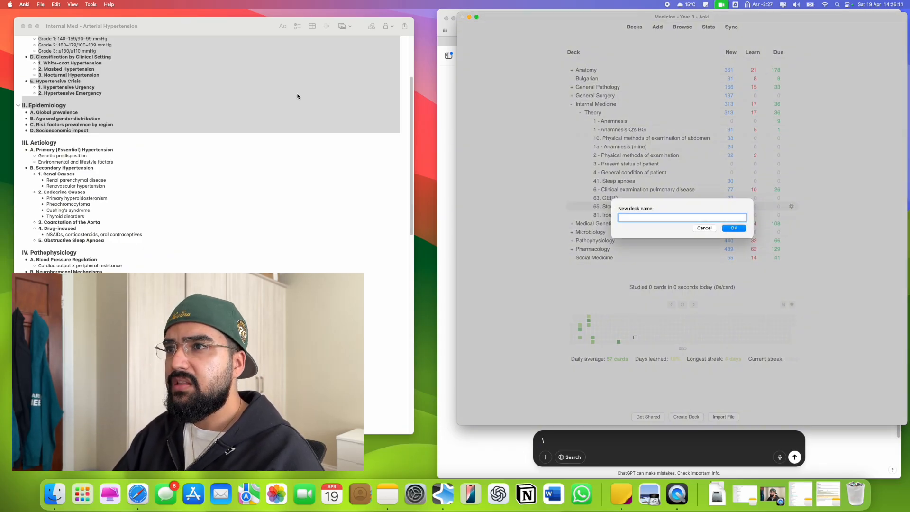
type("48/")
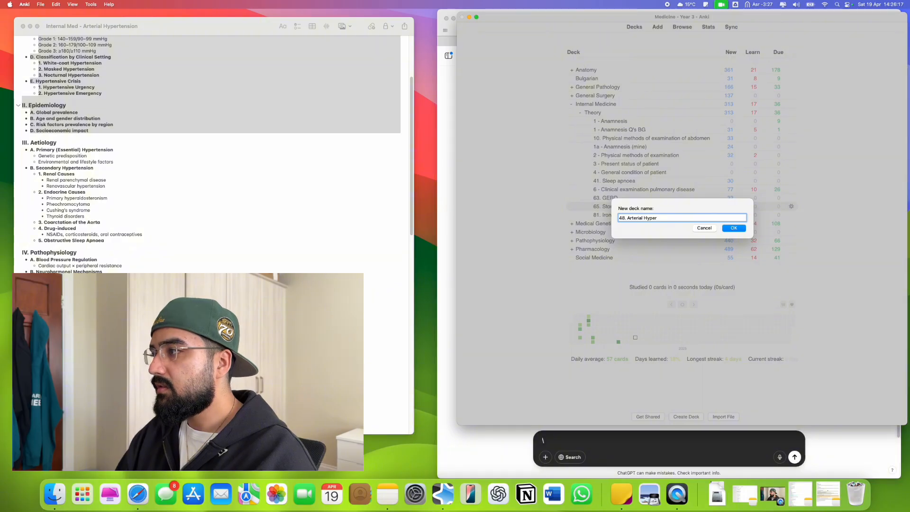
left_click(733, 228)
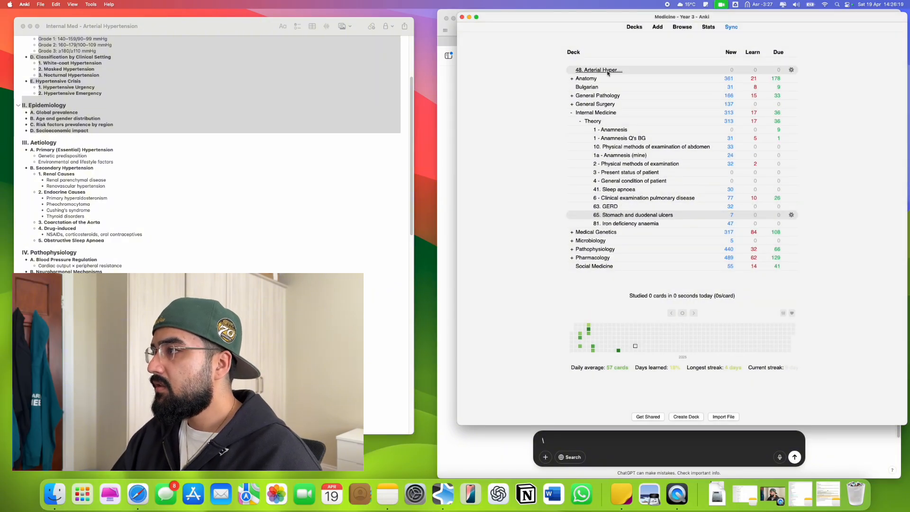
left_click(598, 70)
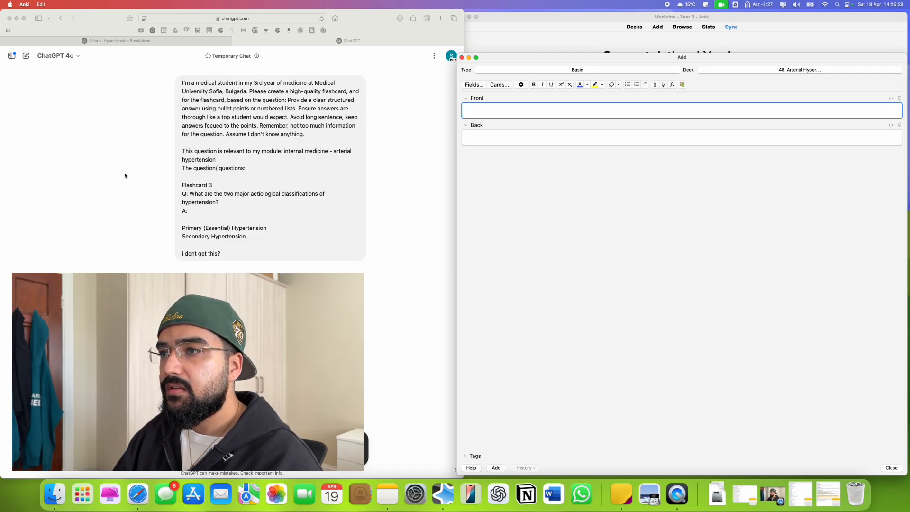
- Keep deck 48's empty Add window open while scrolling through ChatGPT's flashcards
scroll("down", 3)
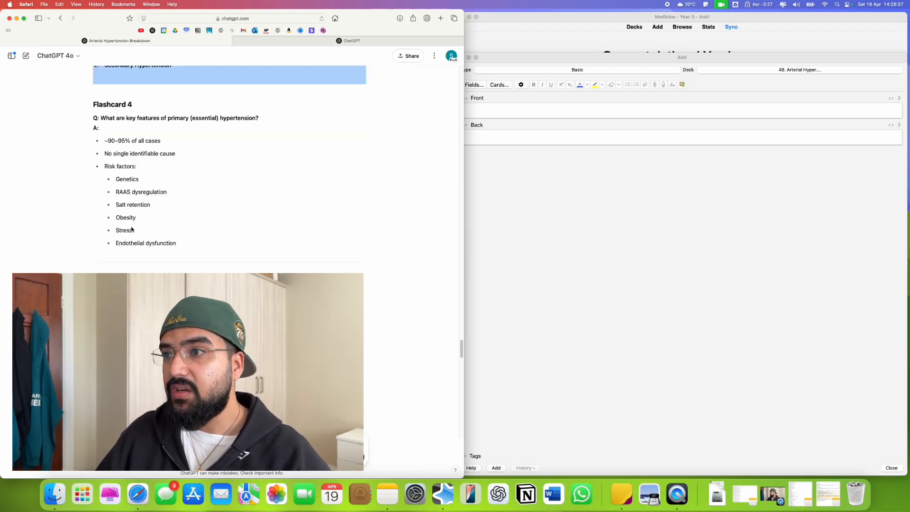
scroll("down", 3)
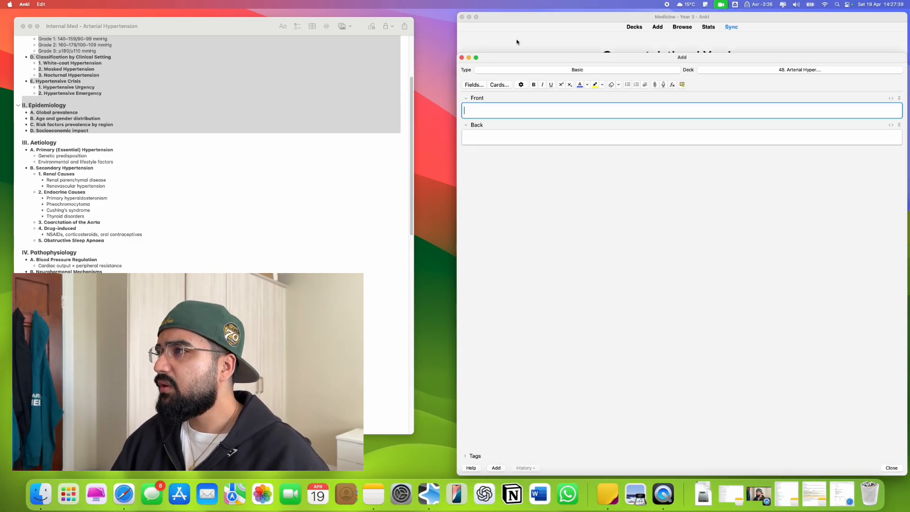
- Close the Add window, study one 41. Sleep apnoea card to its answer, and return to Decks
left_click(634, 26)
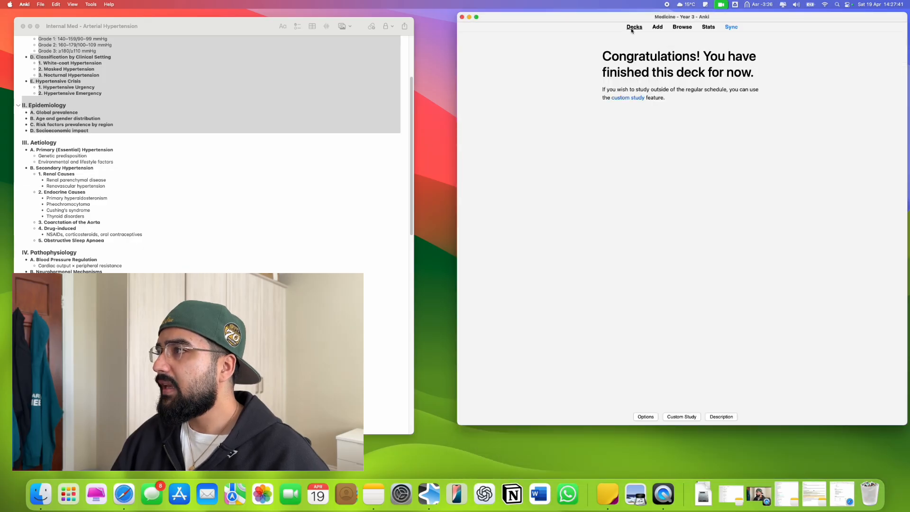
left_click(634, 26)
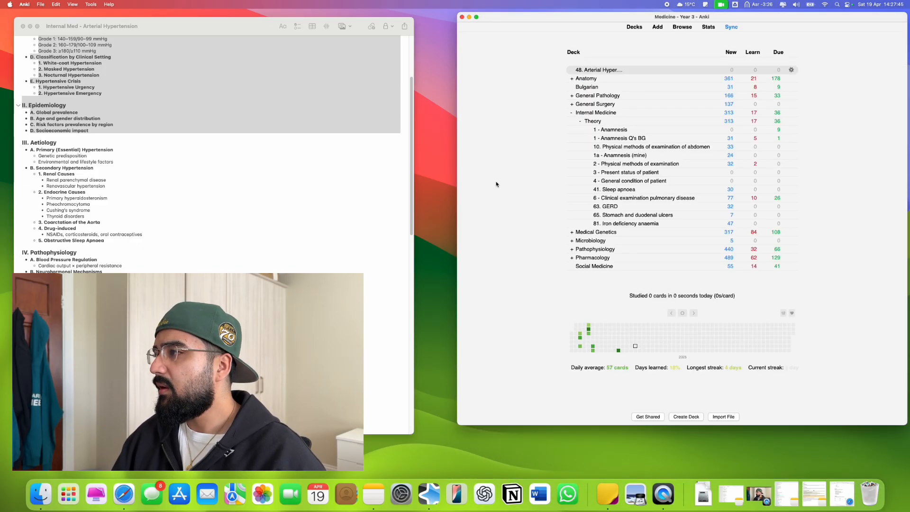
mouse_move(636, 164)
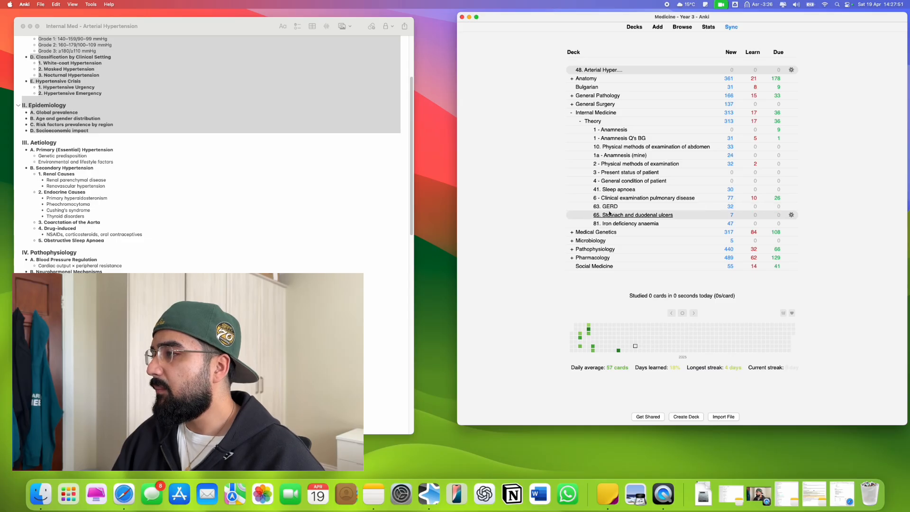
left_click(617, 189)
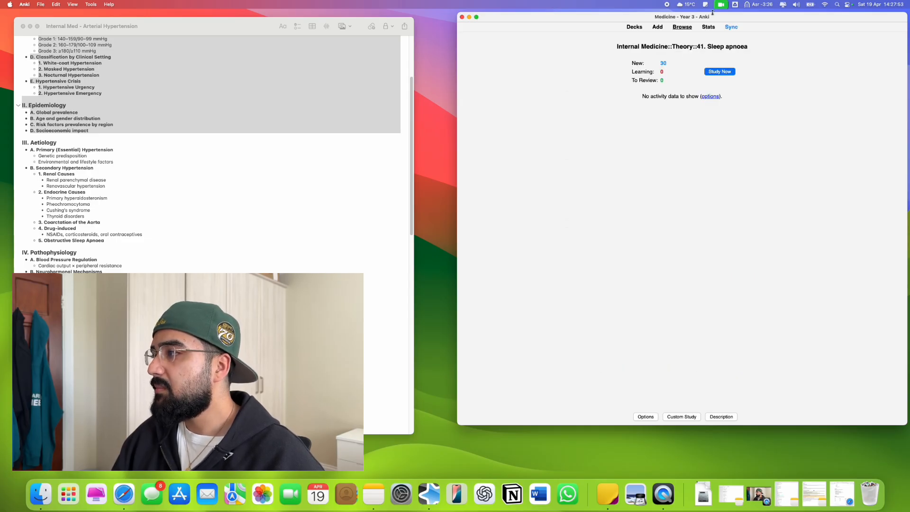
left_click(719, 71)
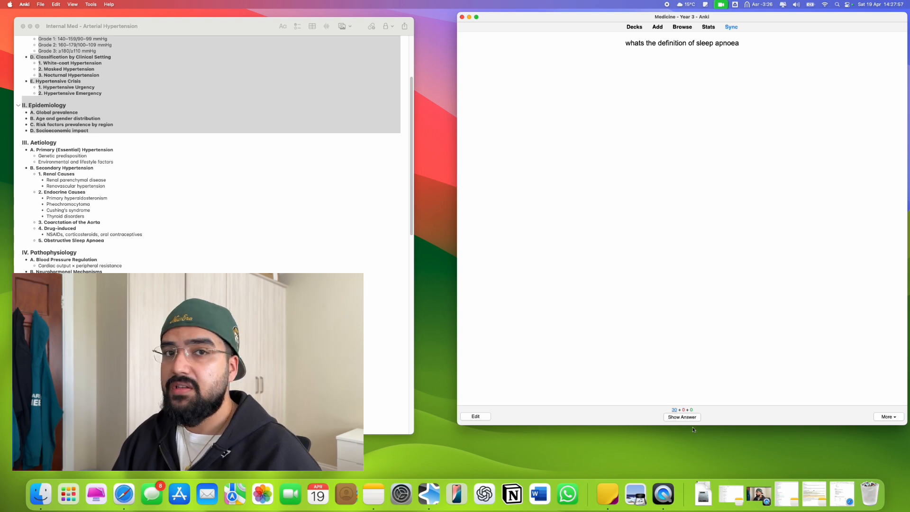
left_click(681, 416)
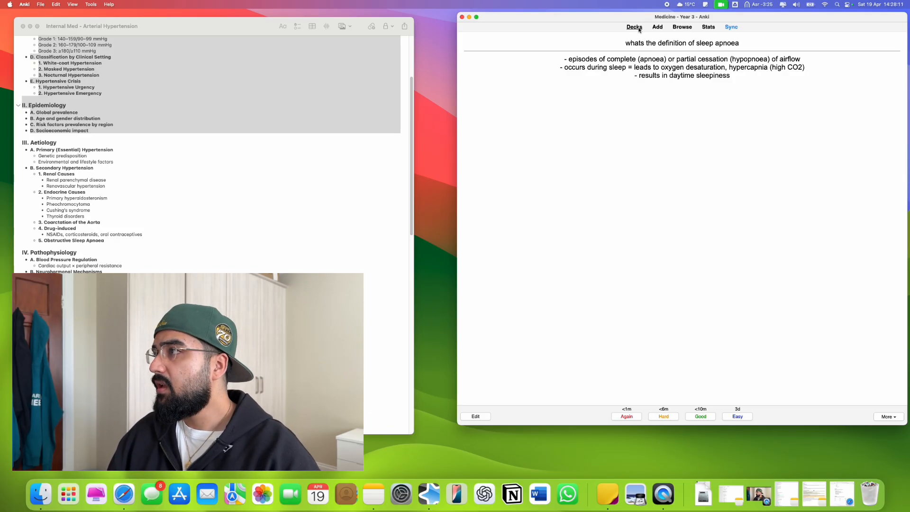
left_click(633, 27)
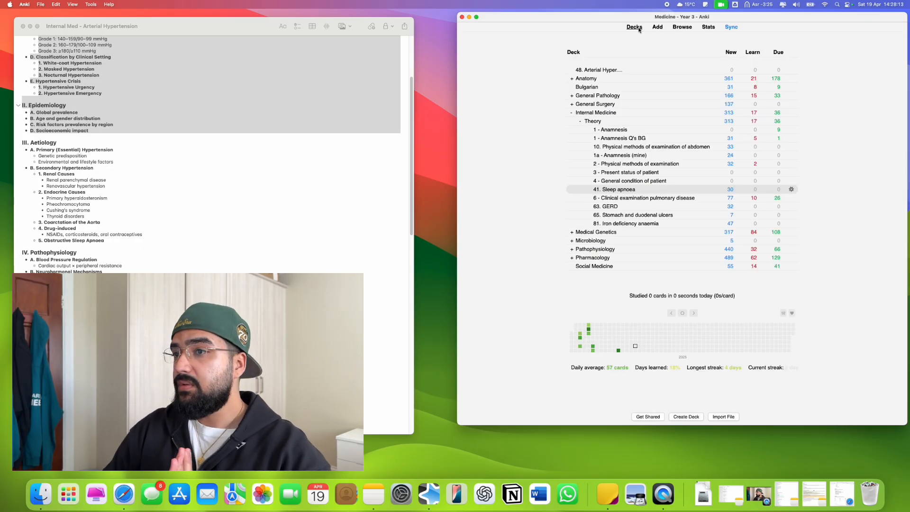